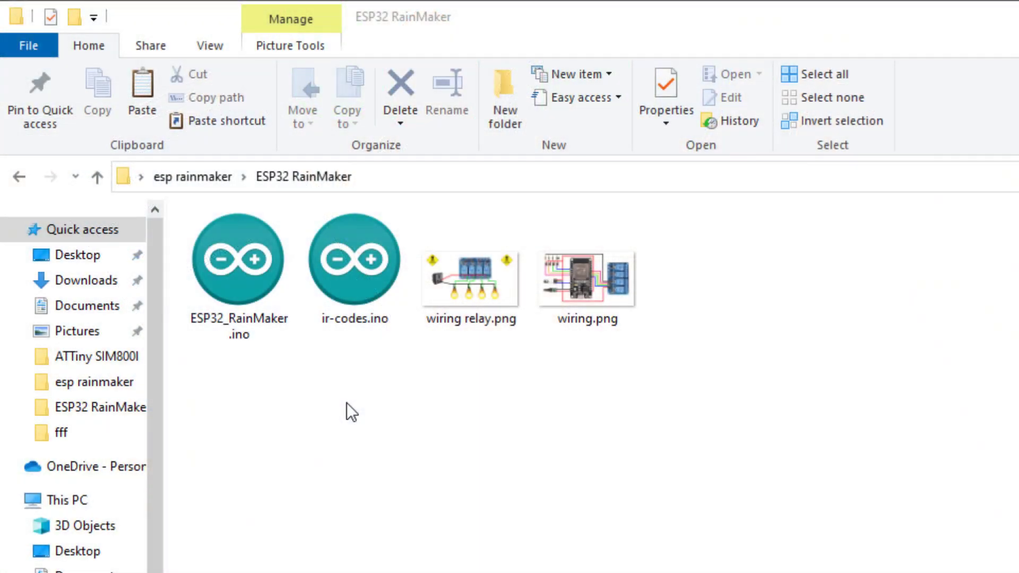
- Open ESP32_RainMaker.ino from the ESP32 RainMaker folder in the Arduino IDE
click(237, 259)
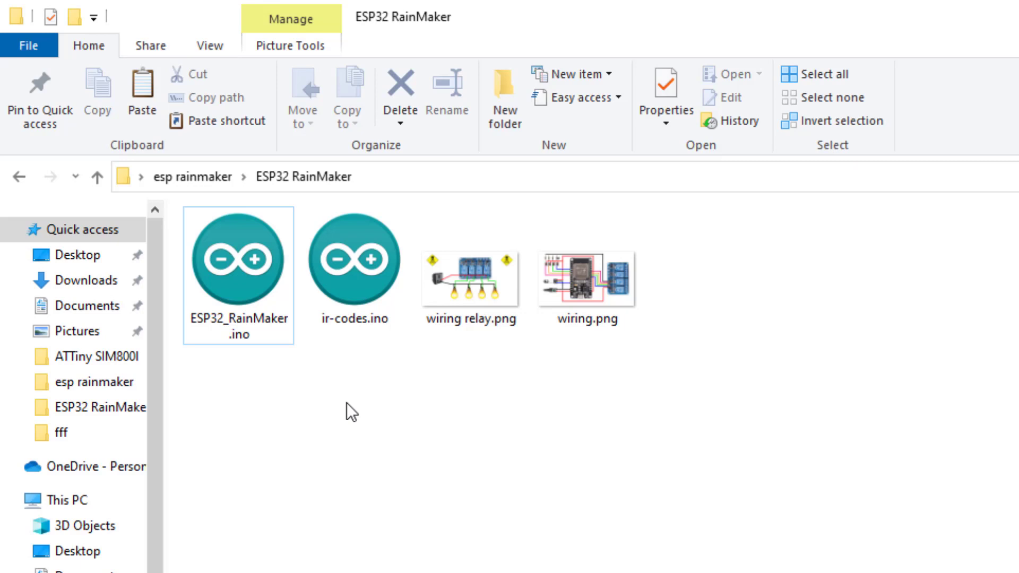
double_click(239, 257)
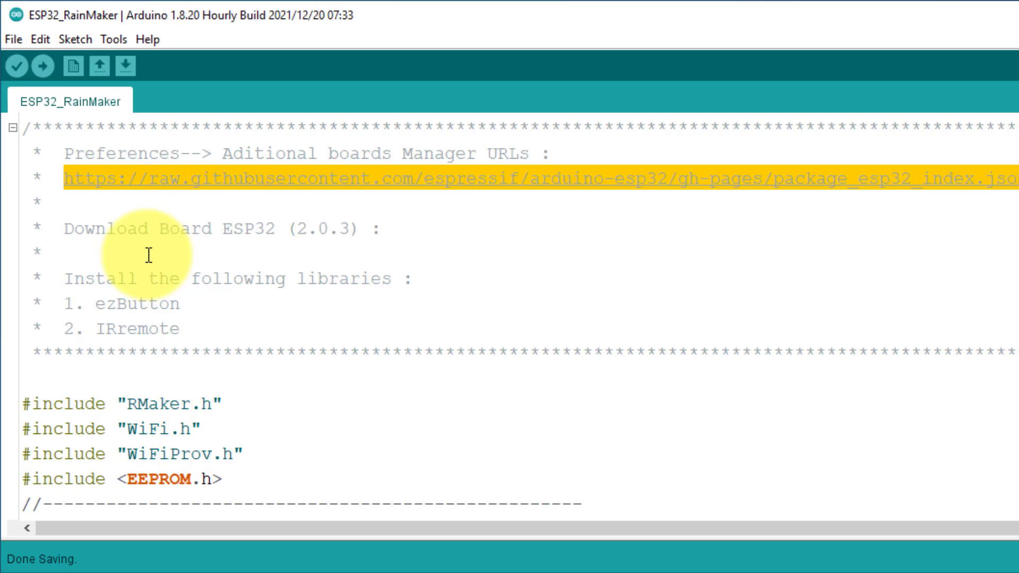
click(12, 39)
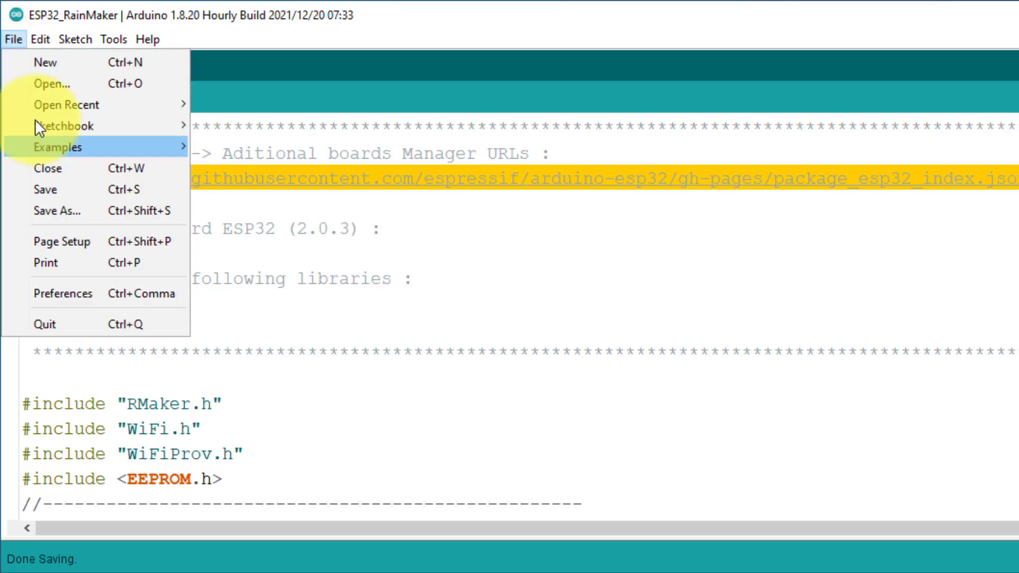
click(63, 293)
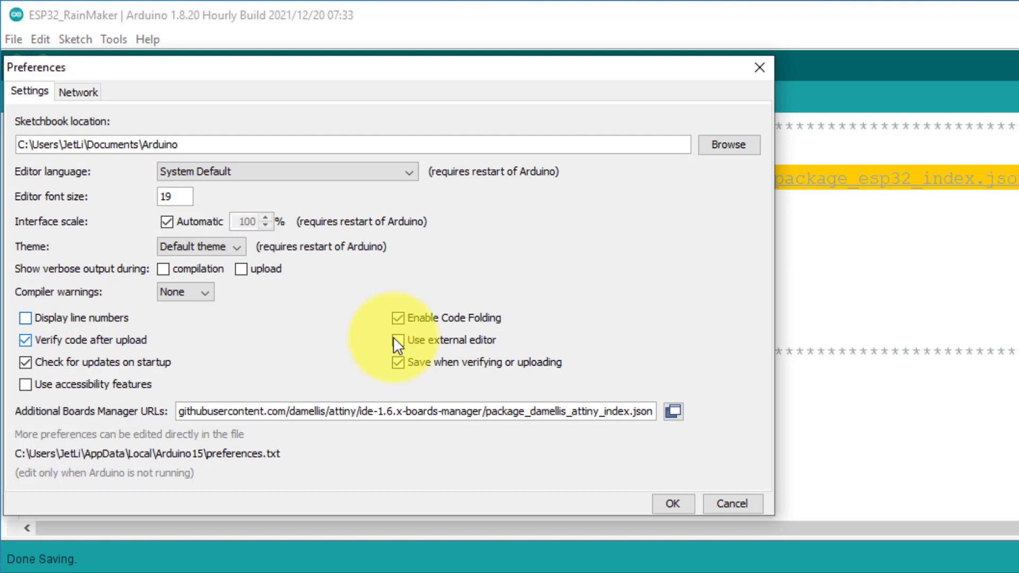
click(671, 426)
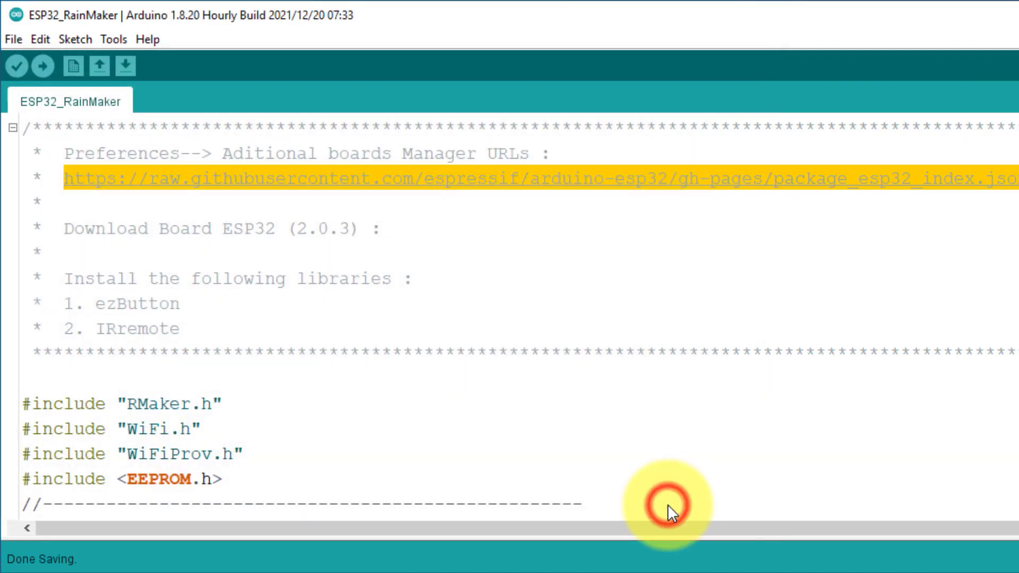
click(114, 40)
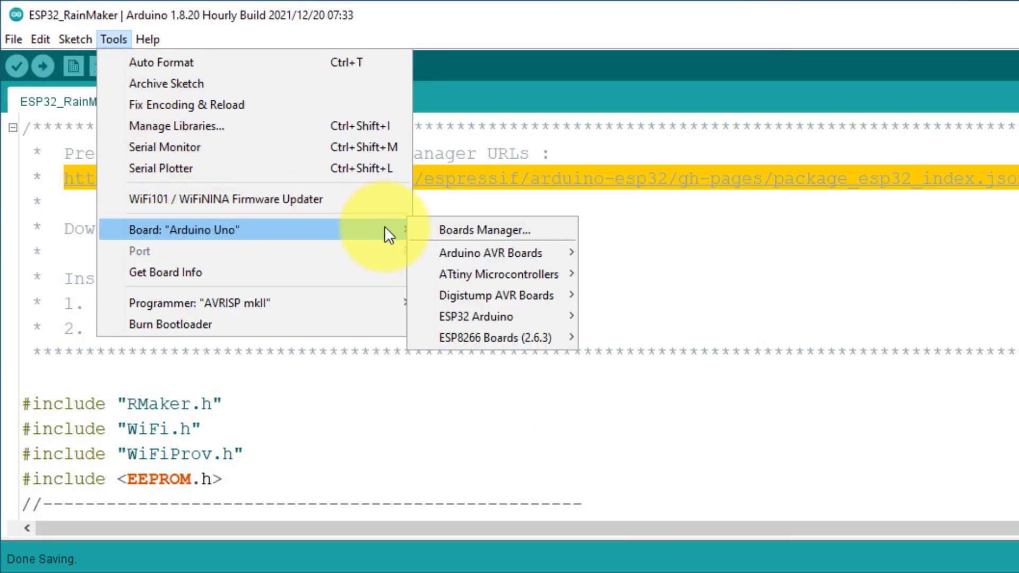
click(484, 229)
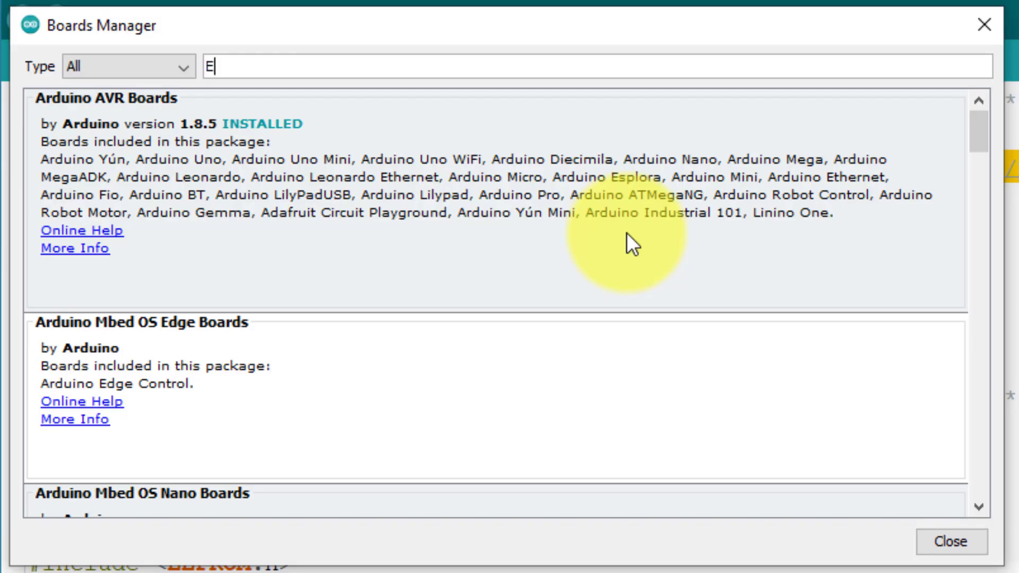
text(SP32)
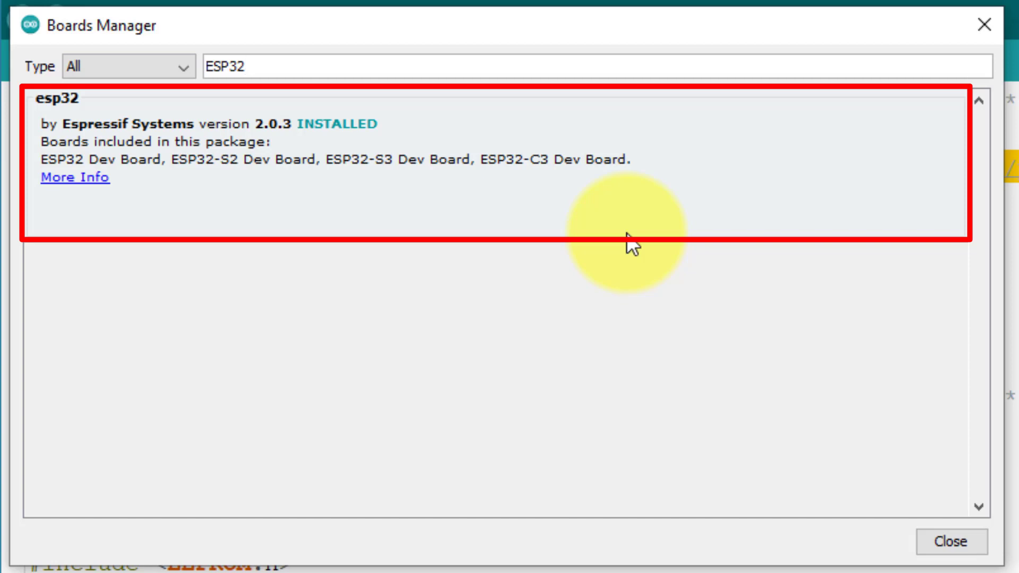
click(949, 542)
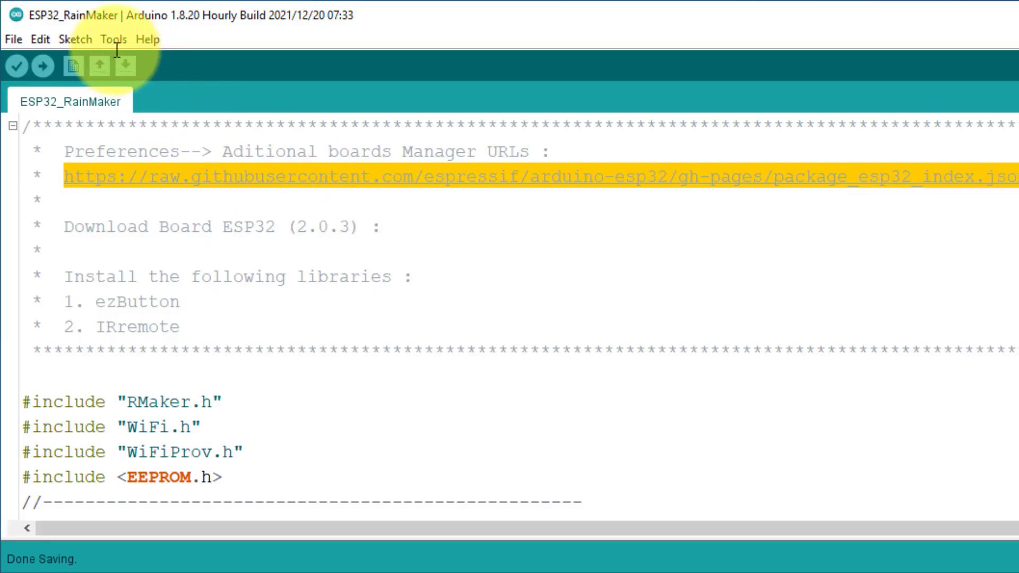
- Set the board to ESP32 Dev Module with the RainMaker partition scheme
click(127, 40)
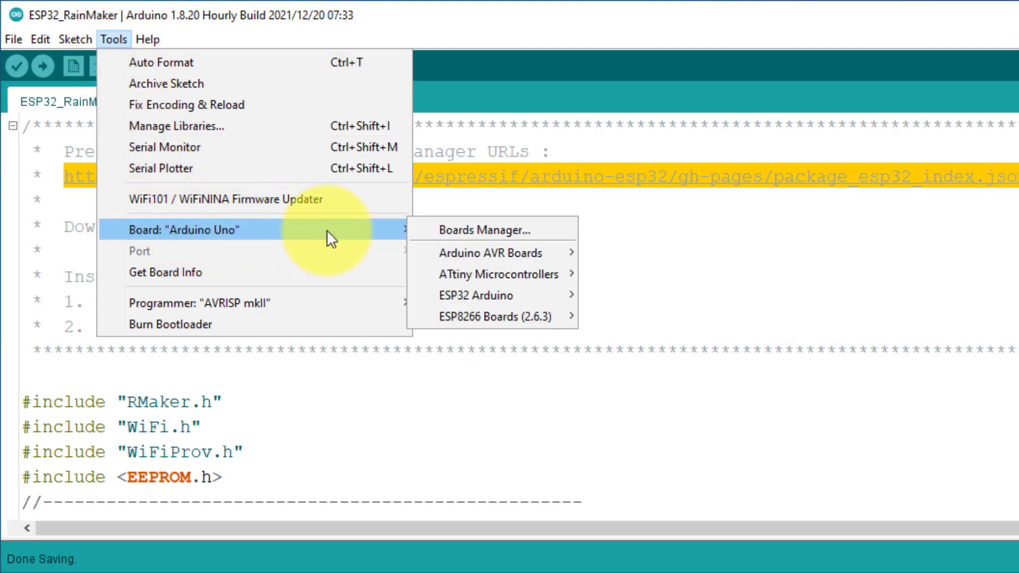
click(487, 295)
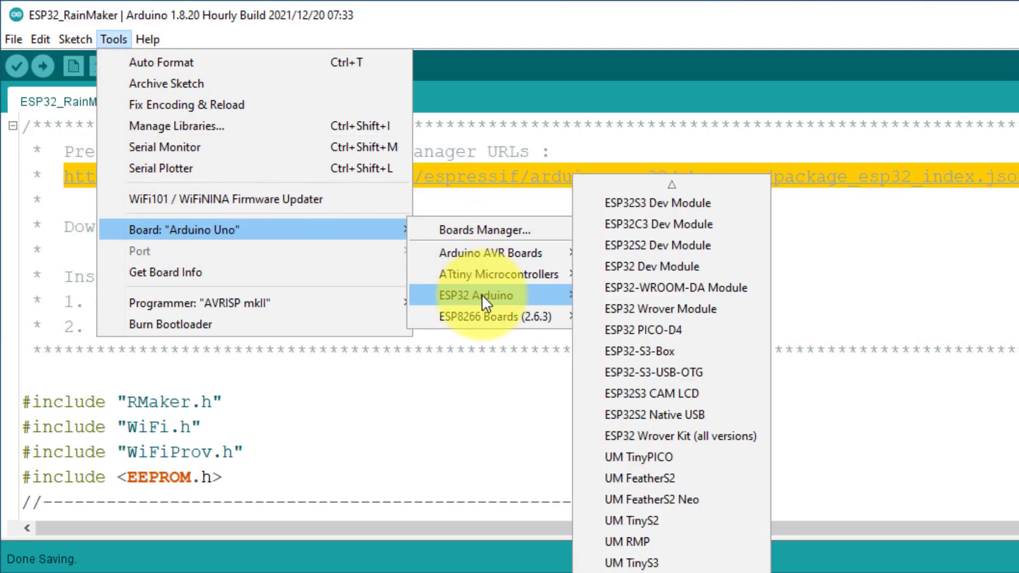
mouse_move(680, 274)
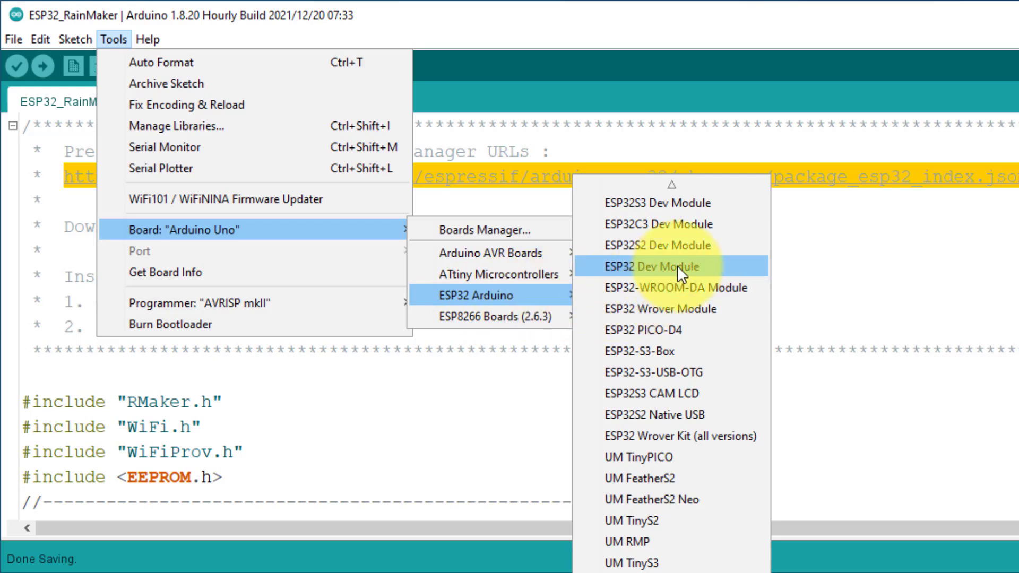
click(664, 266)
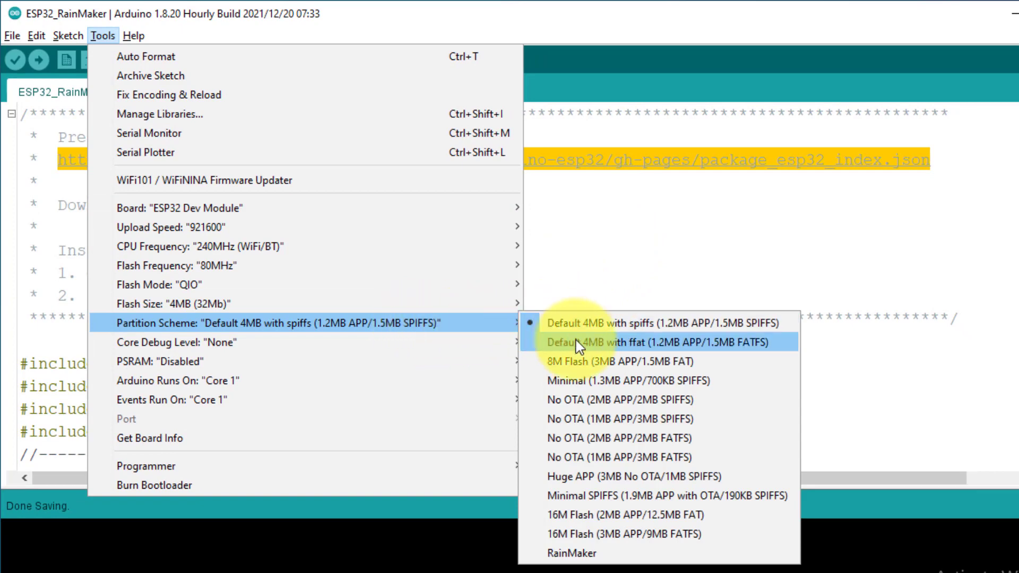
click(569, 553)
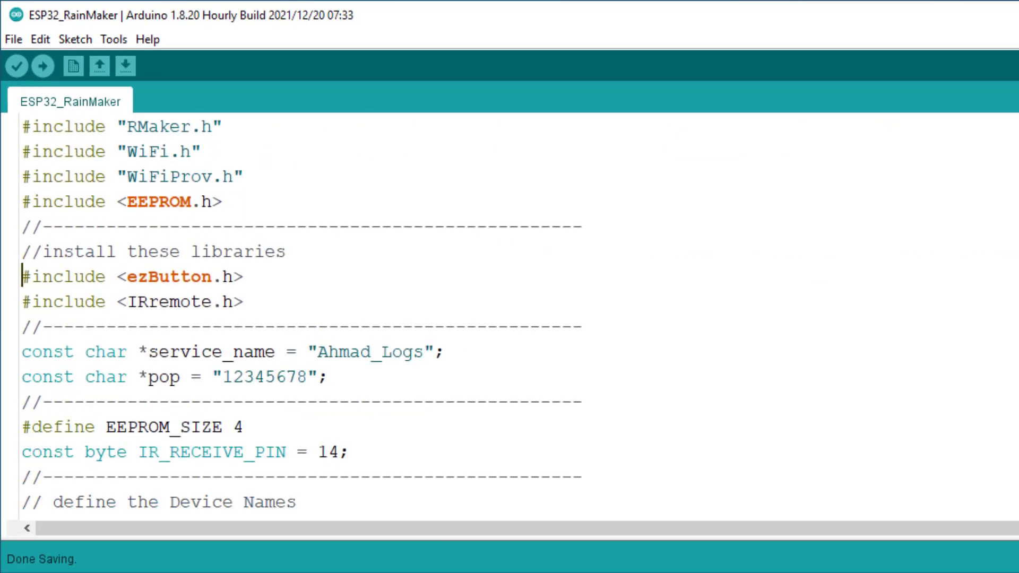
drag(21, 276, 247, 302)
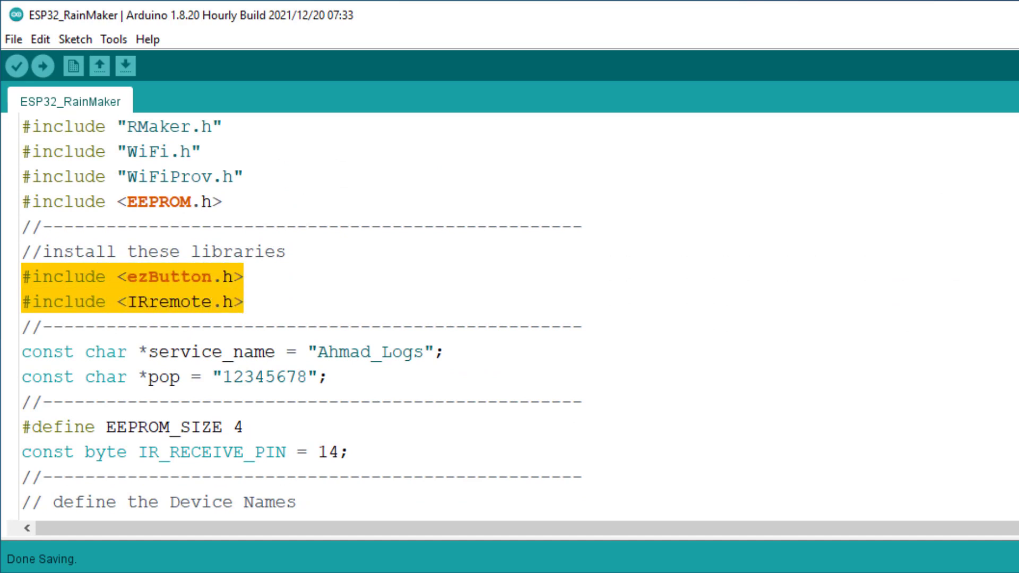
click(112, 39)
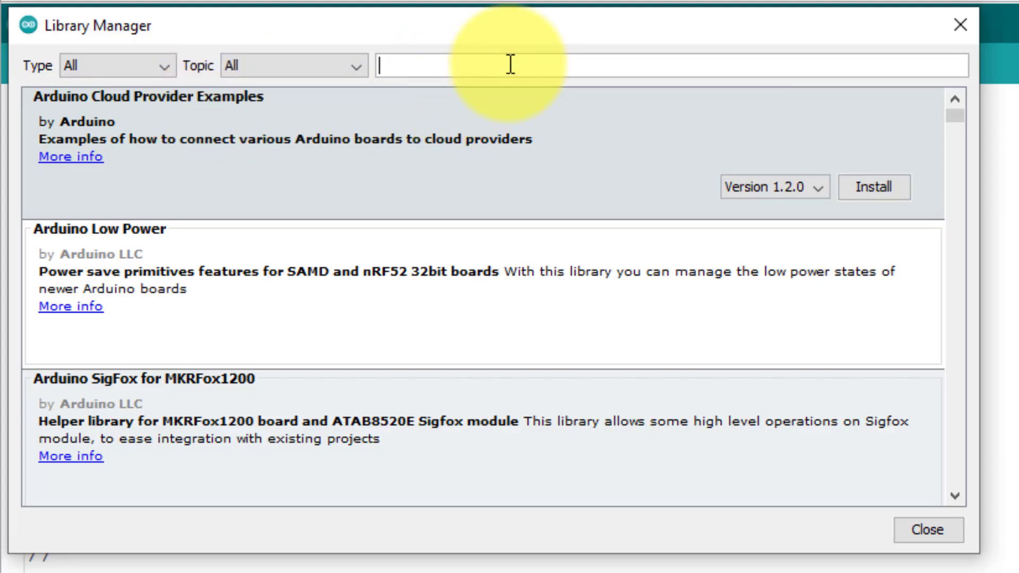
text(ezButton)
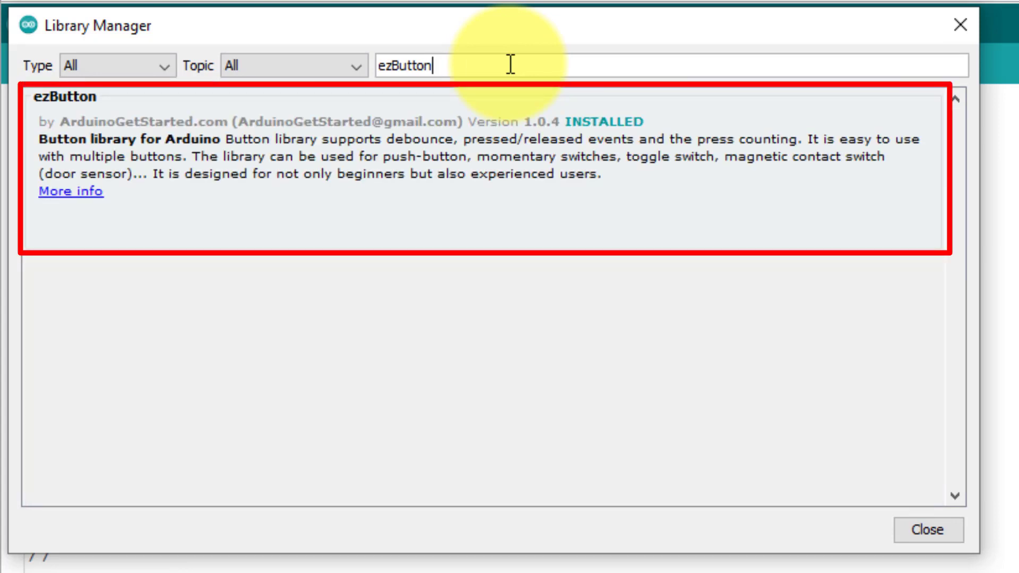
double_click(405, 65)
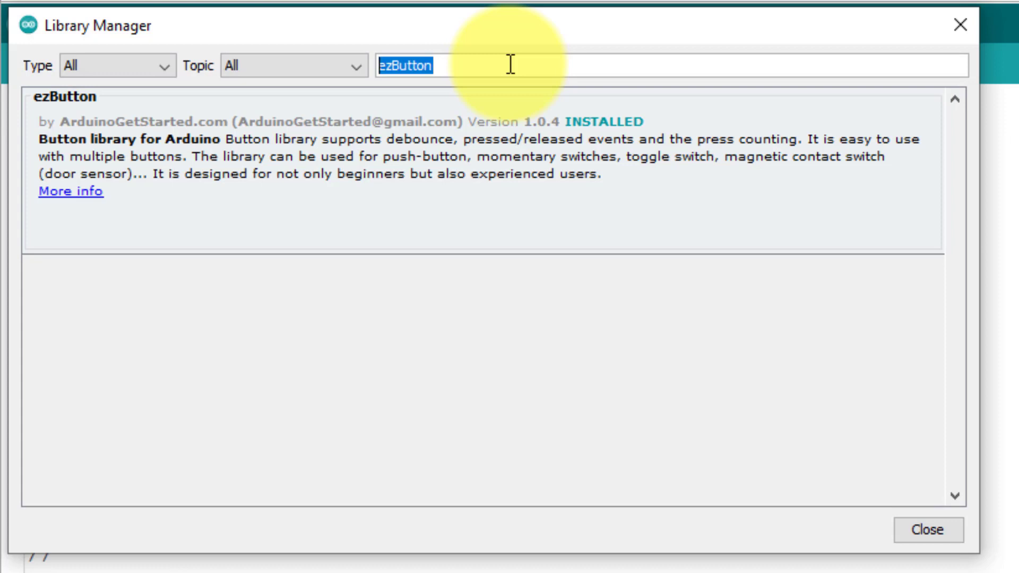
text(IRremote)
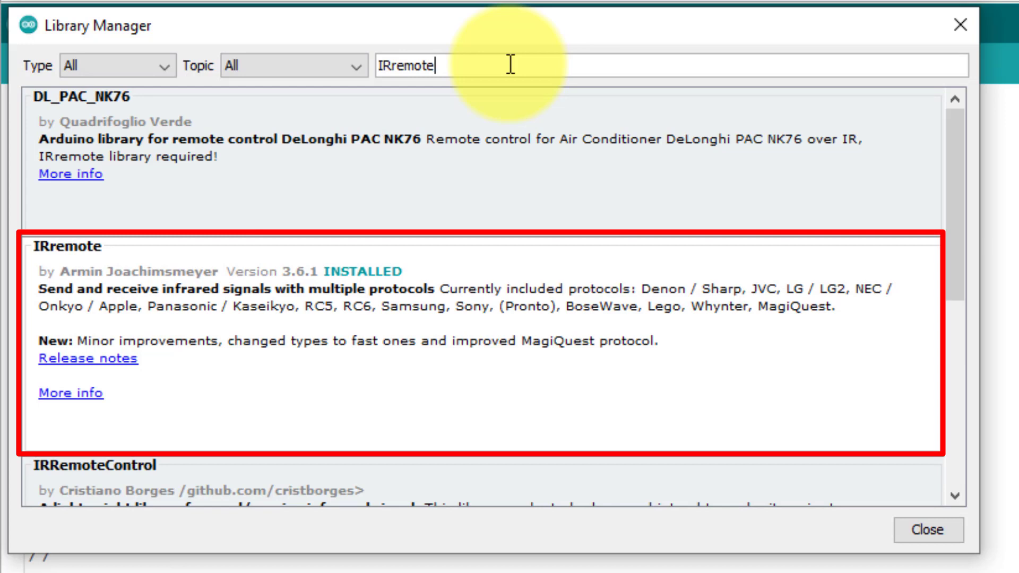
click(923, 530)
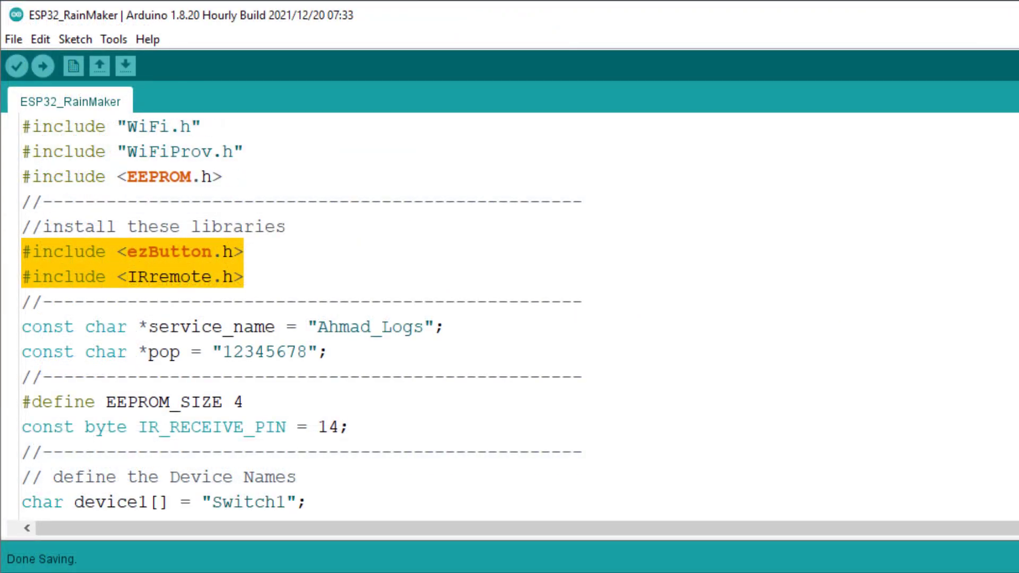
- Review the remote_control() IR code checks, then return to the ESP32 RainMaker folder
scroll(down, 3)
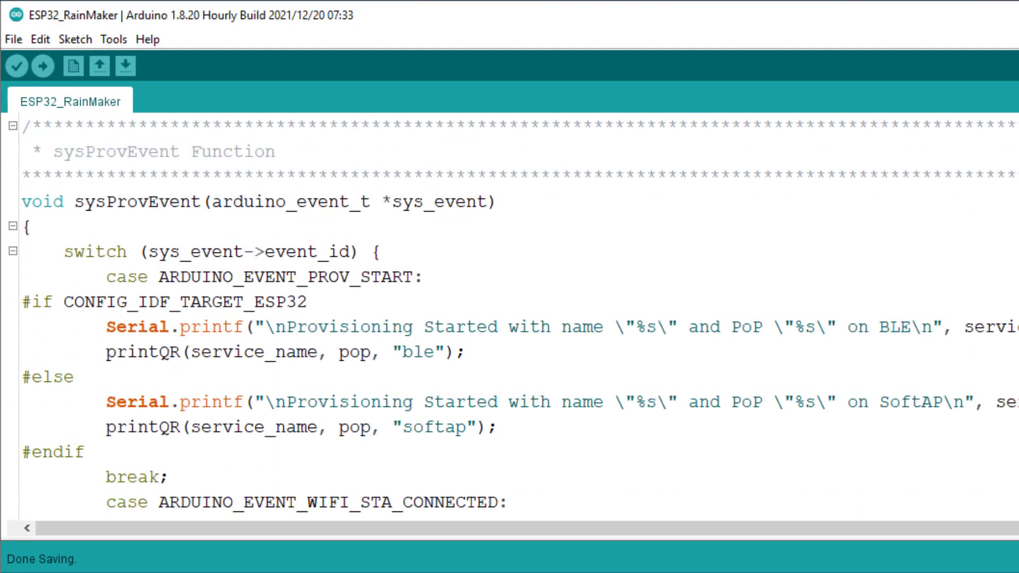
scroll(down, 3)
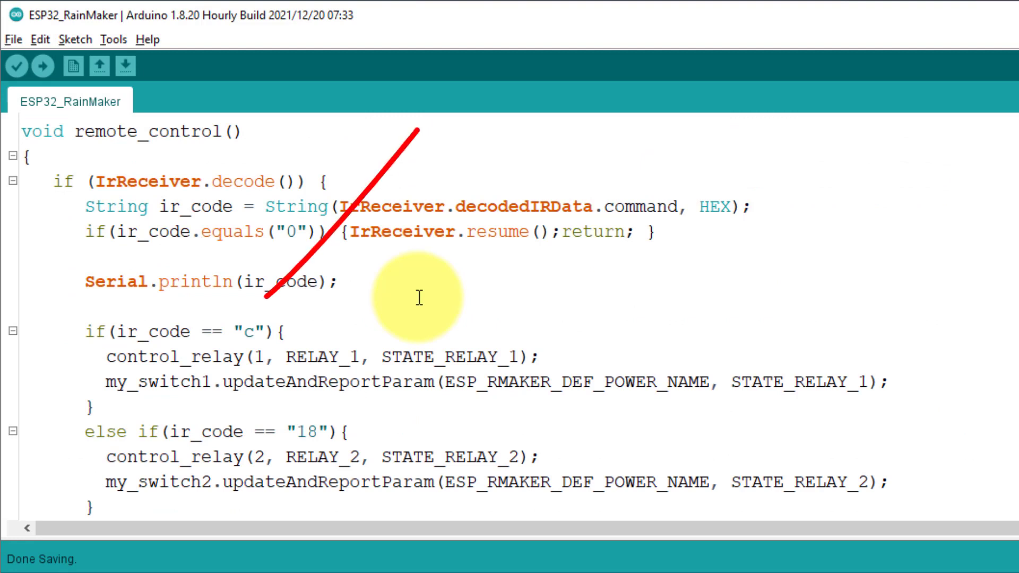
double_click(249, 331)
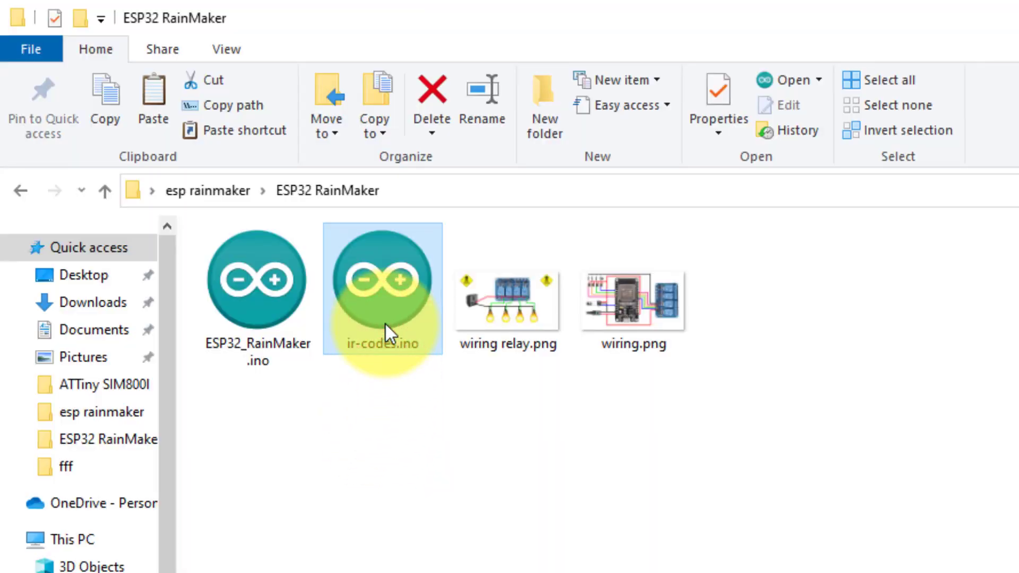
- Open the ir-codes.ino receiver sketch, then return to the RainMaker sketch's relay IR checks
double_click(382, 284)
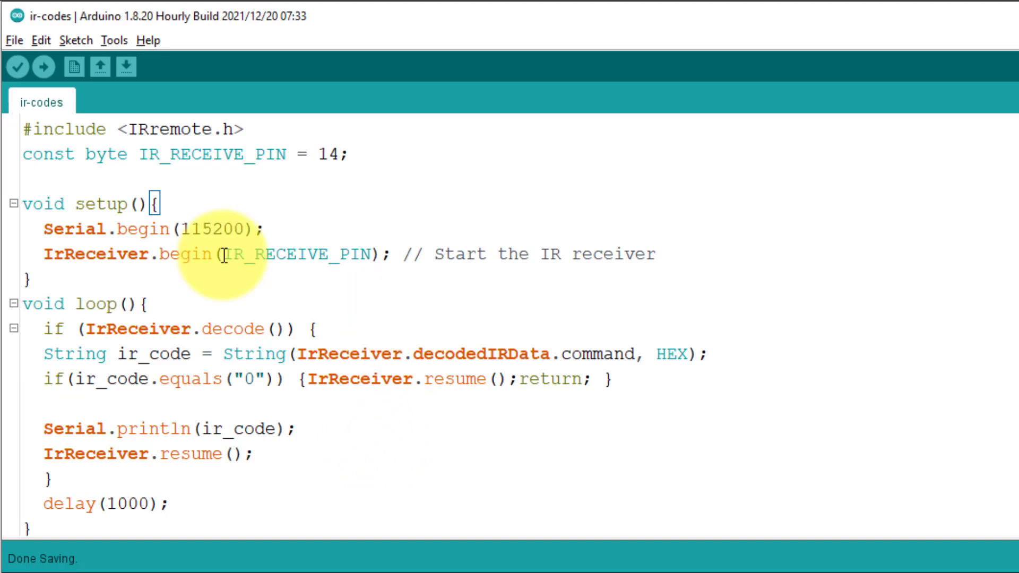
click(42, 67)
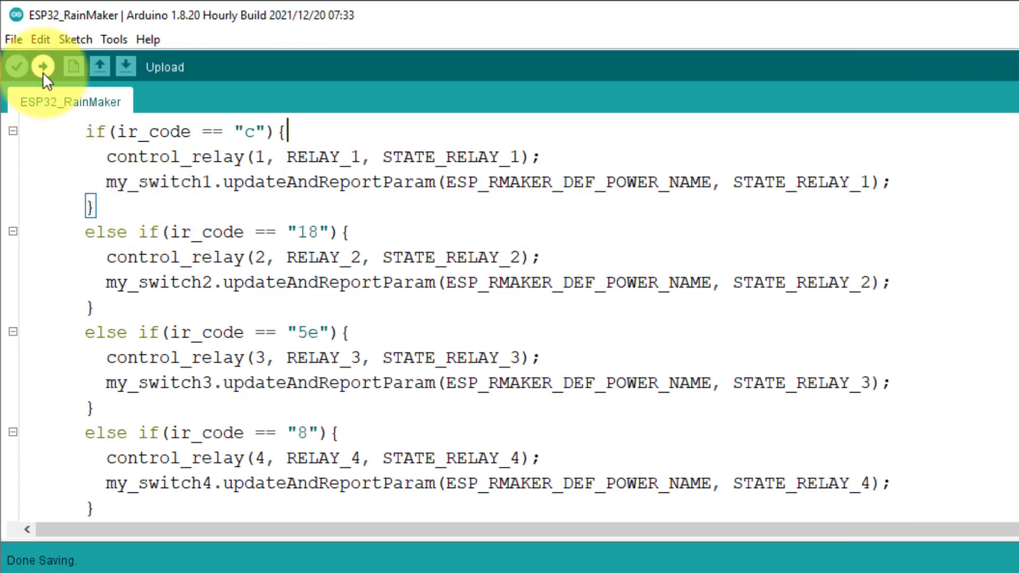
- Upload ESP32_RainMaker to the ESP32, then check board, partition and port under Tools
click(40, 67)
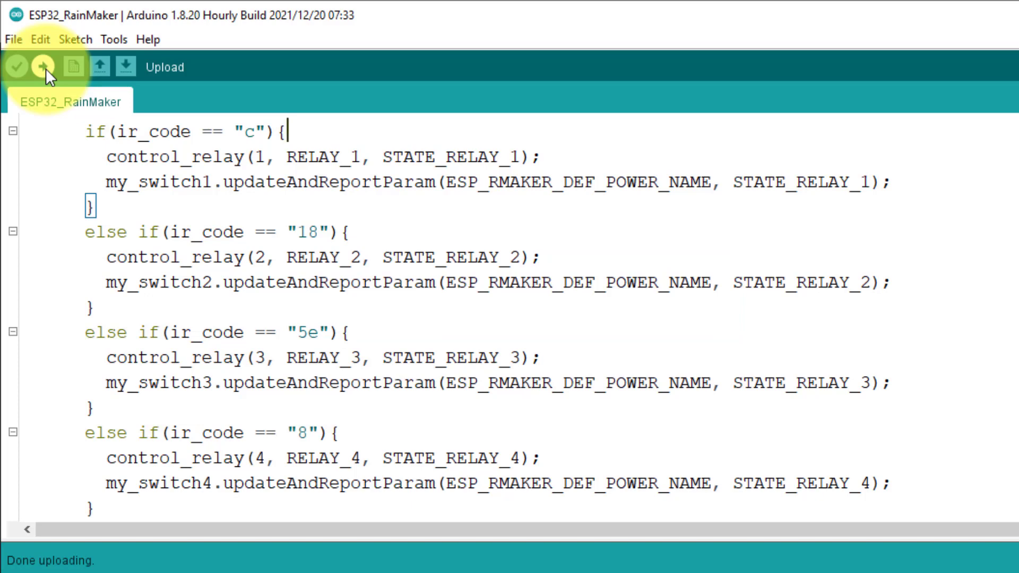
click(109, 40)
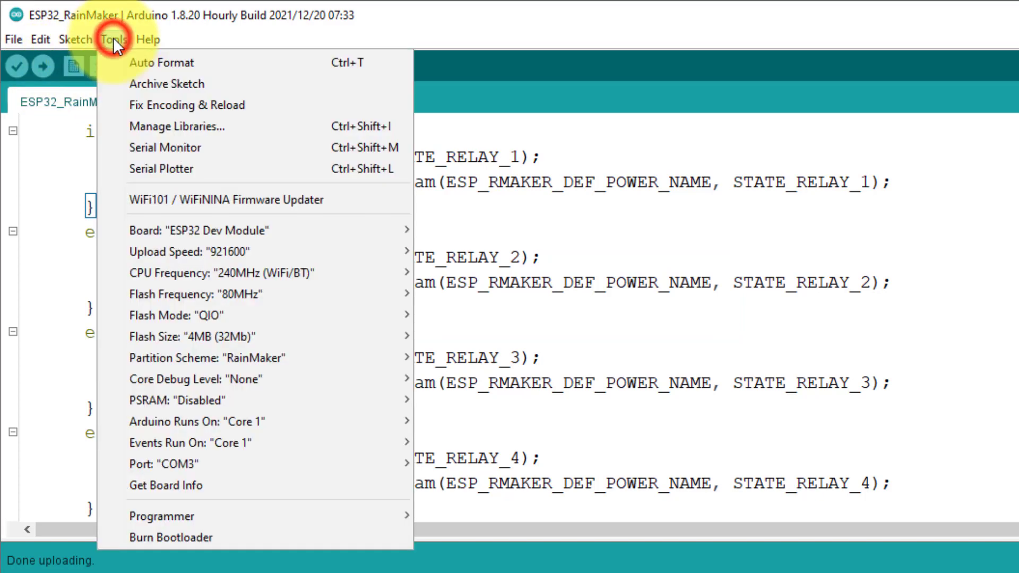